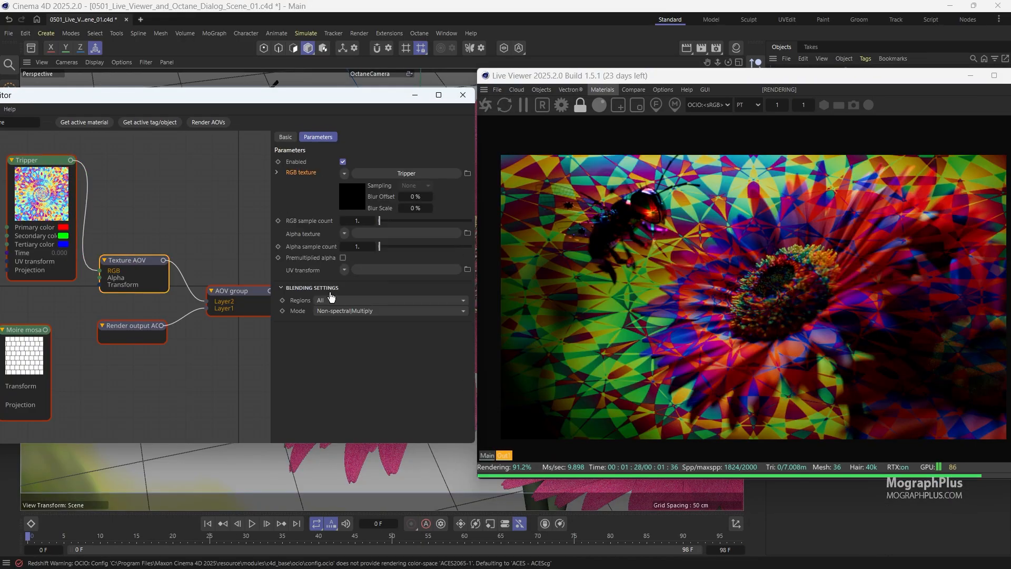
- Blend the Tripper kaleidoscope texture over the bee-and-flower render with Non-spectral Multiply mode
{"action": "left_click", "coordinate": [390, 310]}
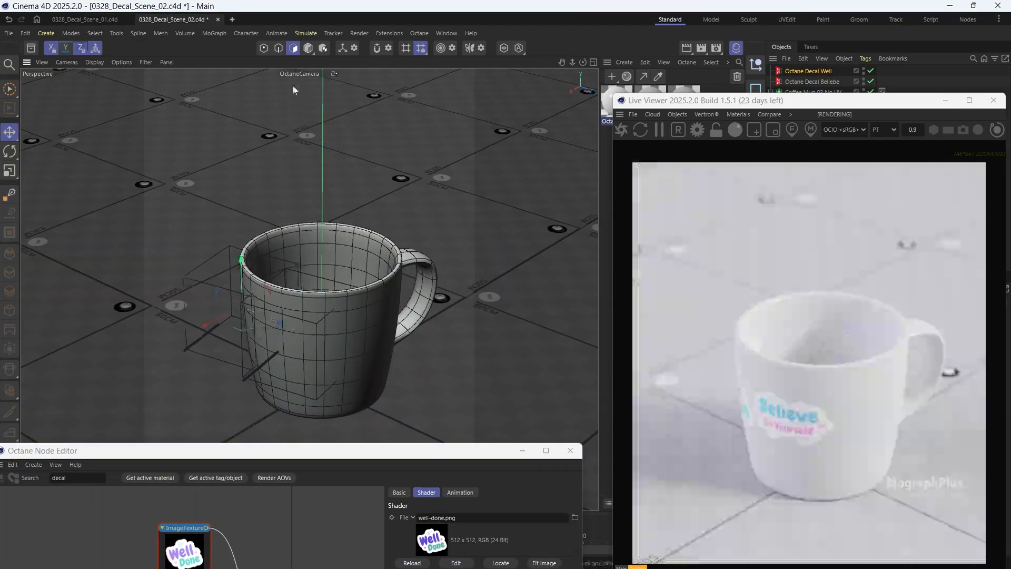
- Place the Believe sticker image as an Octane Decal on the white mug
{"action": "left_click", "coordinate": [812, 81]}
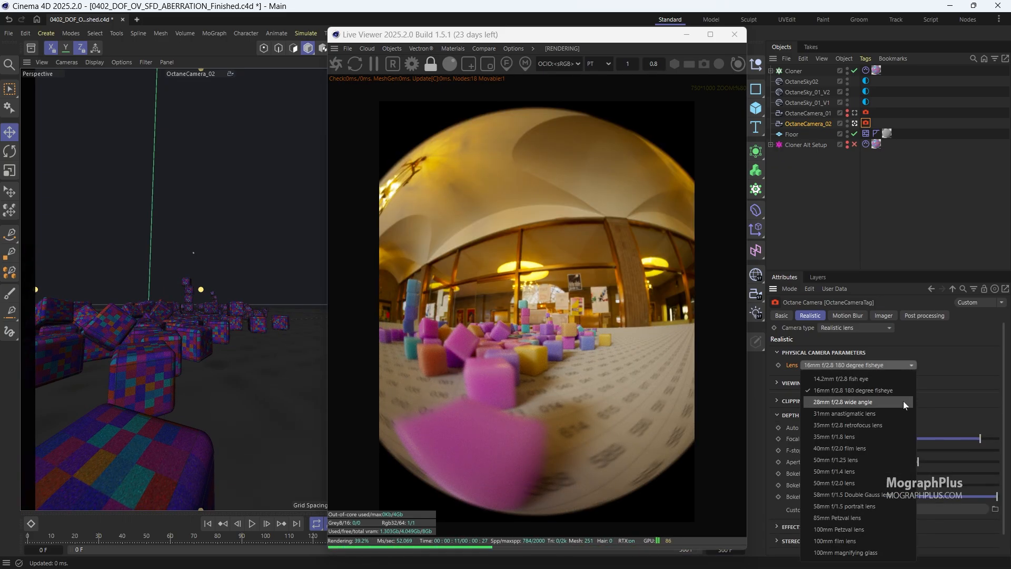
- Swap the fisheye lens for 28mm wide-angle, then 31mm anamorphic, and set an imager value to 1.5
{"action": "left_click", "coordinate": [834, 403]}
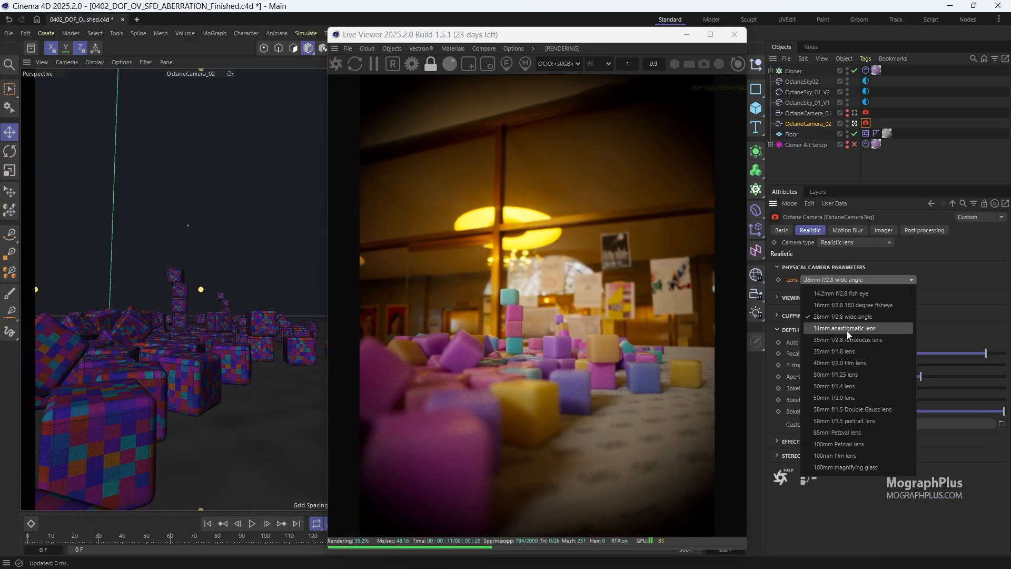
{"action": "left_click", "coordinate": [840, 362]}
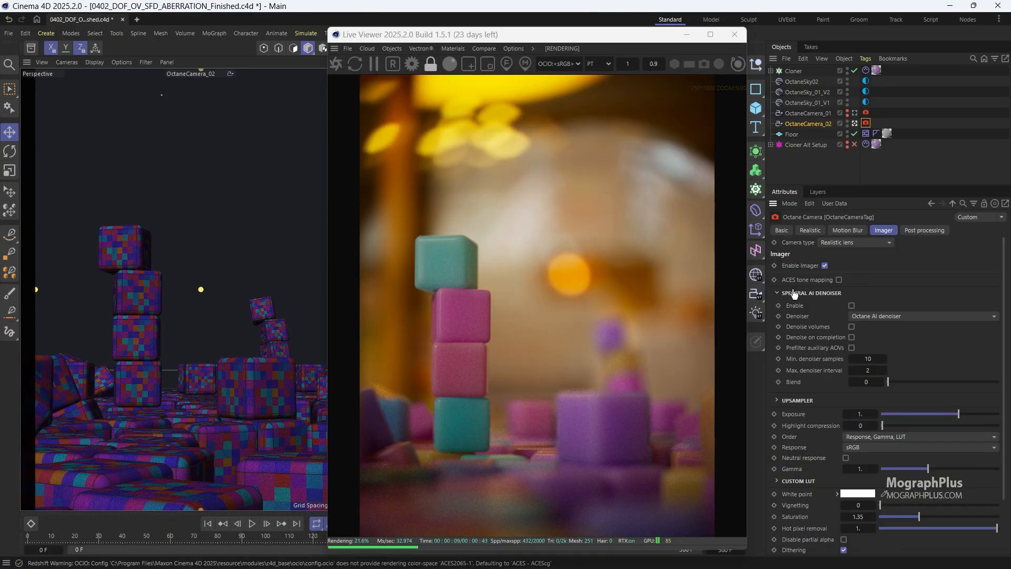
{"action": "type", "text": "1.5"}
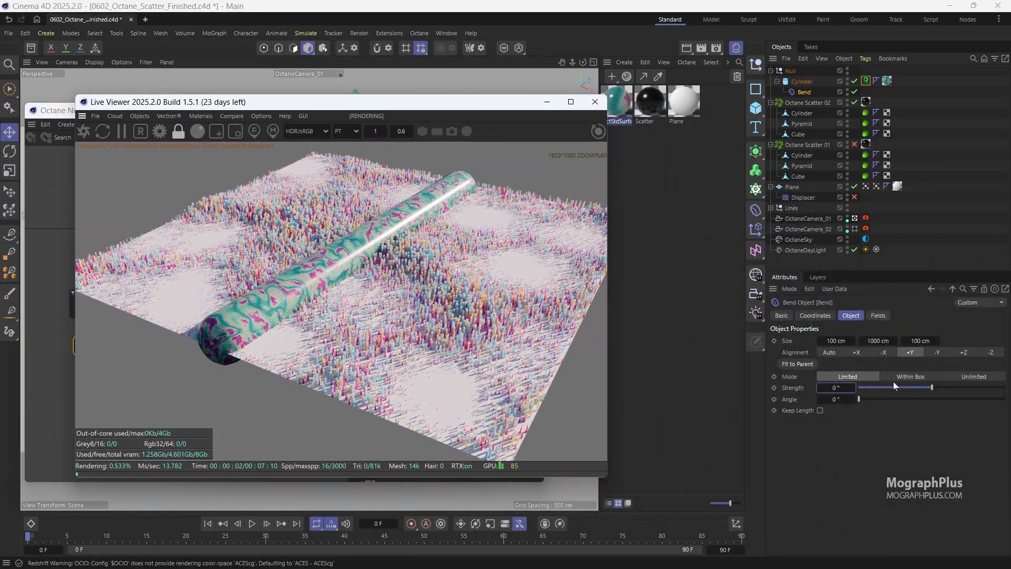
- Raise the Bend deformer's Strength so the long cylinder curves more
{"action": "left_click_drag", "start_coordinate": [884, 386], "coordinate": [933, 387]}
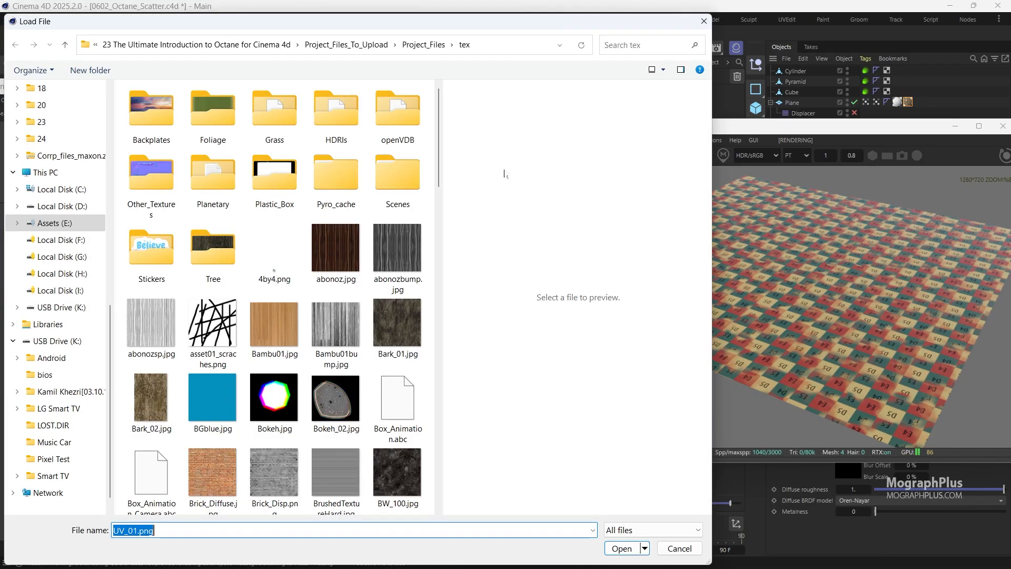
- Load the wood plank image into the Chaos node and set Random rotation steps to 4
{"action": "left_click", "coordinate": [622, 548]}
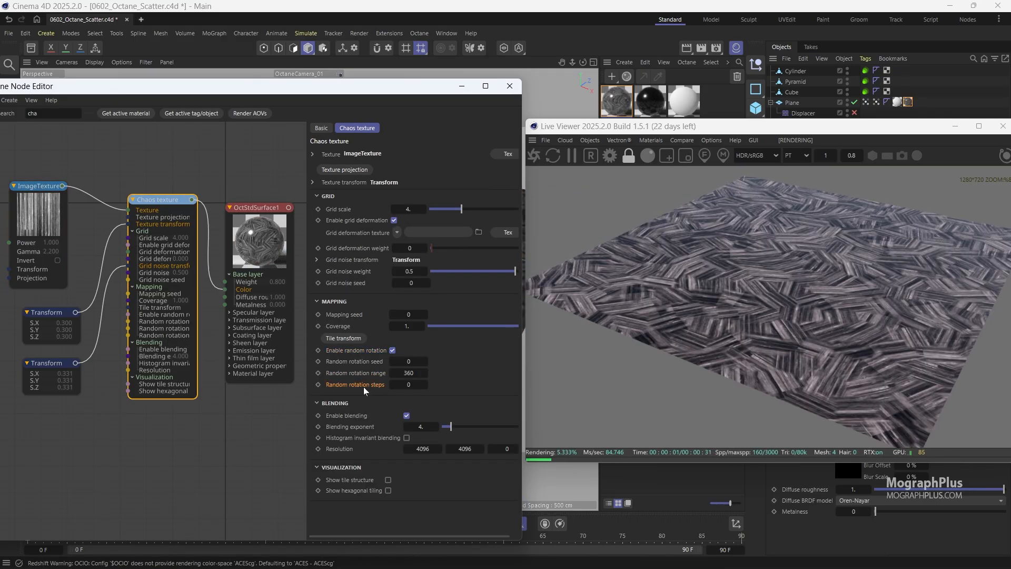
{"action": "type", "text": "4"}
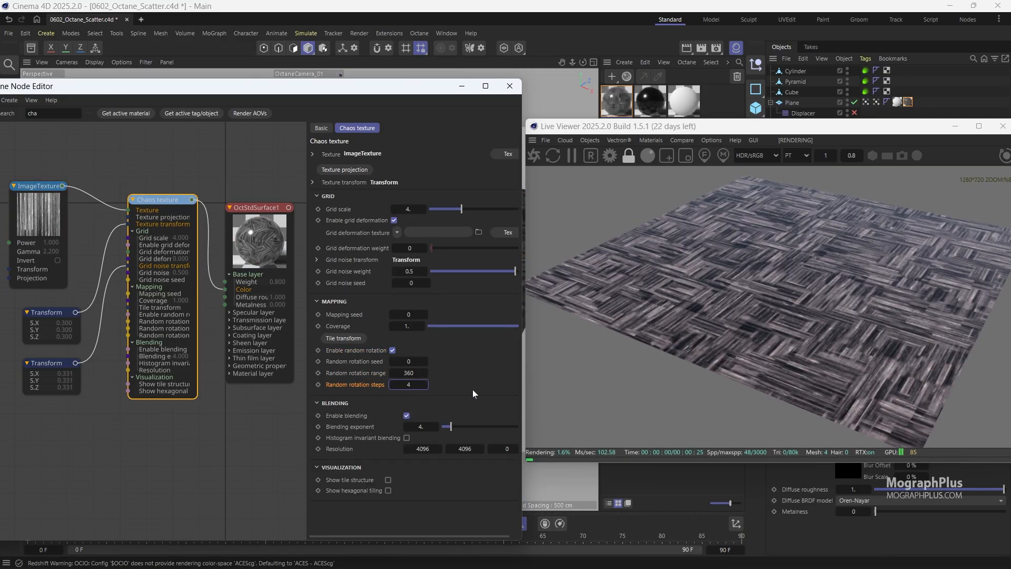